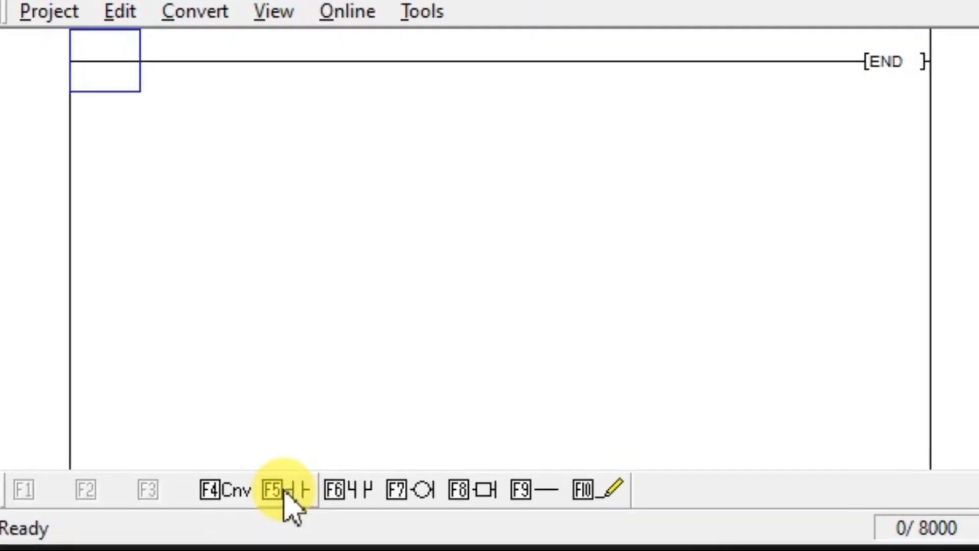
- Place an X020 open contact at the start of the first rung
{"action": "left_click", "coordinate": [278, 489]}
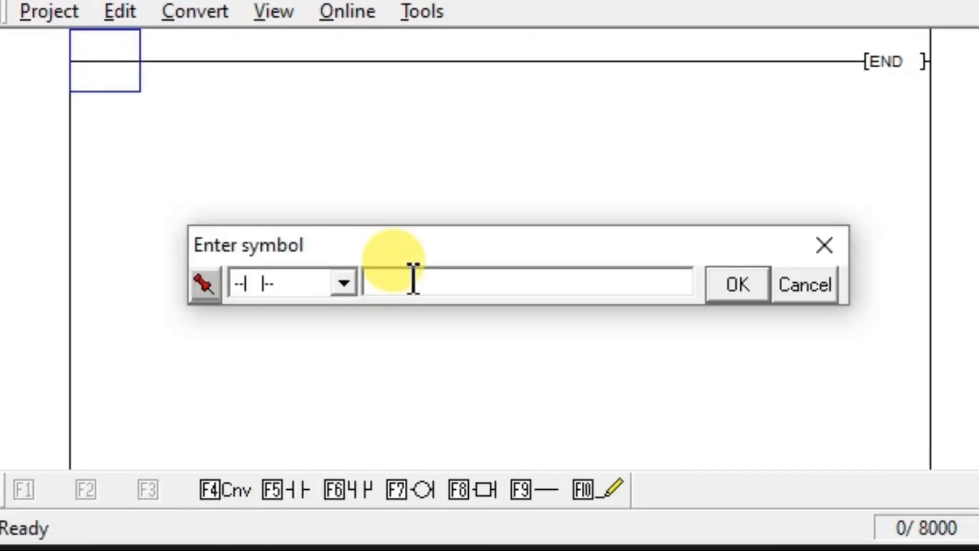
{"action": "type", "text": "x20"}
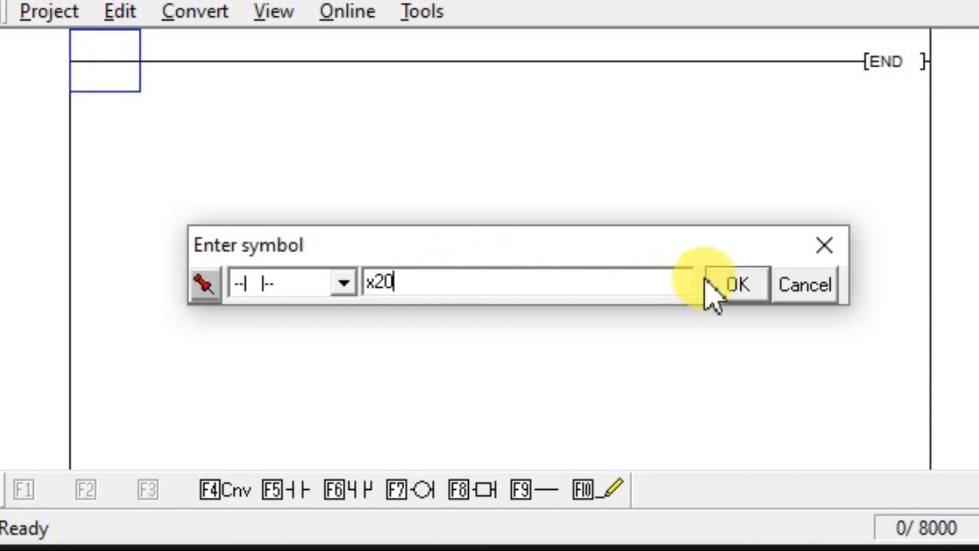
{"action": "left_click", "coordinate": [739, 284]}
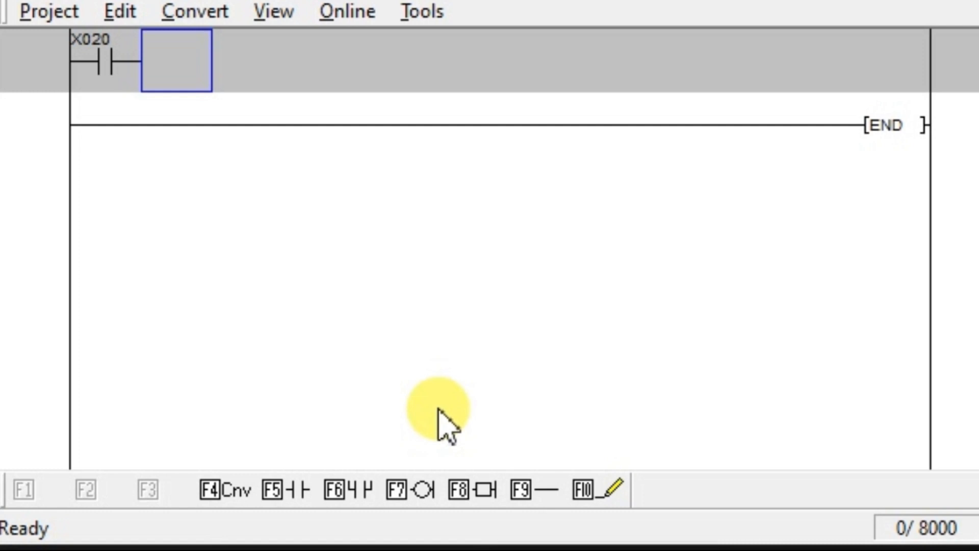
- Add a SET Y0 instruction after the X020 contact
{"action": "left_click", "coordinate": [474, 490]}
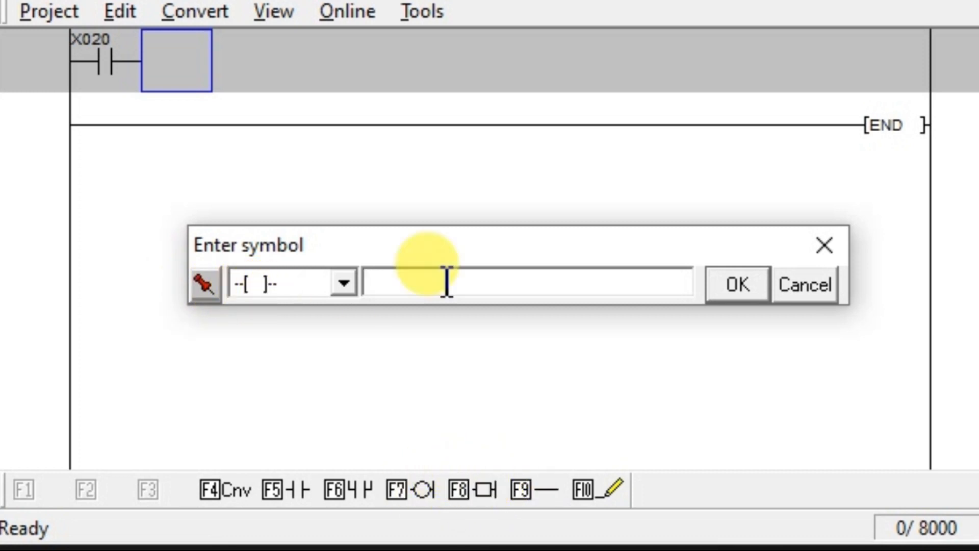
{"action": "type", "text": "SE"}
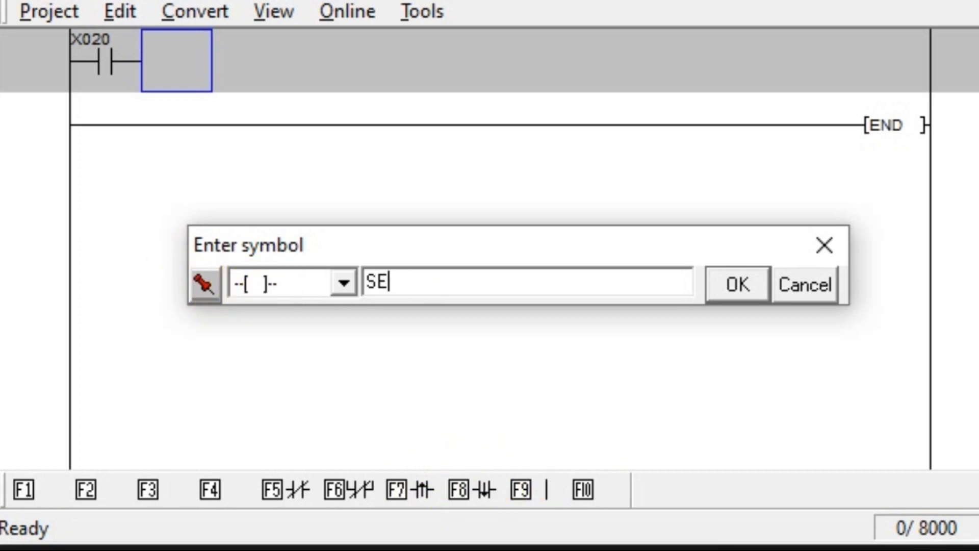
{"action": "type", "text": "T Y0"}
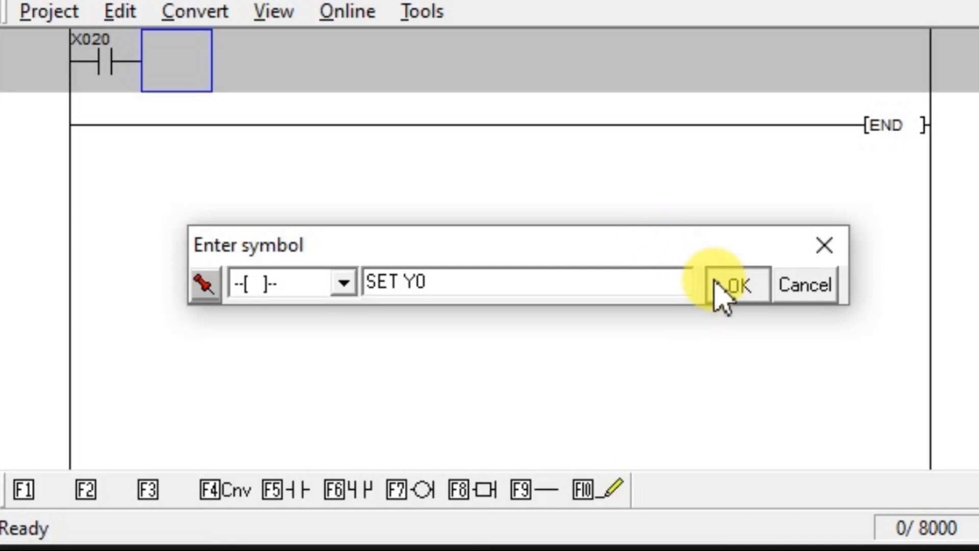
{"action": "left_click", "coordinate": [737, 284]}
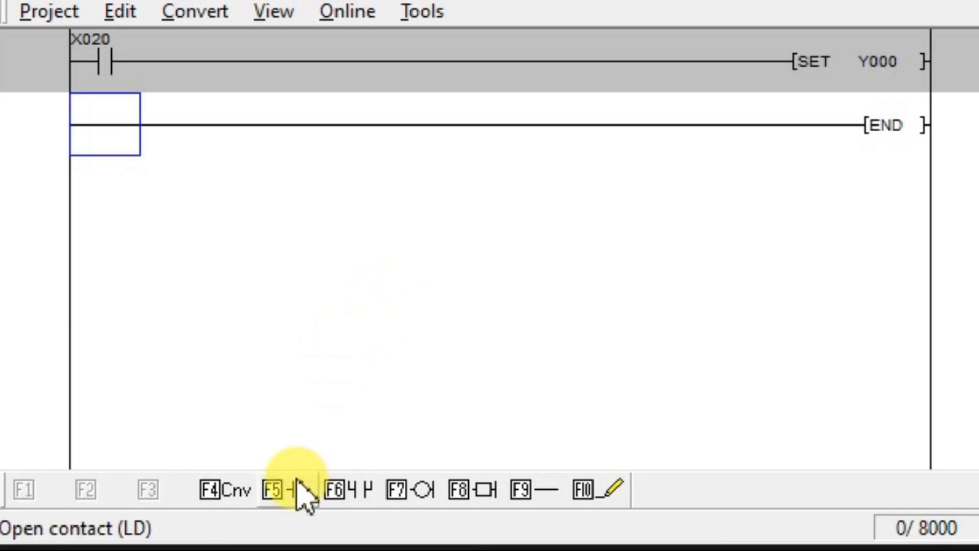
- Place an X021 open contact at the start of the second rung
{"action": "left_click", "coordinate": [277, 489]}
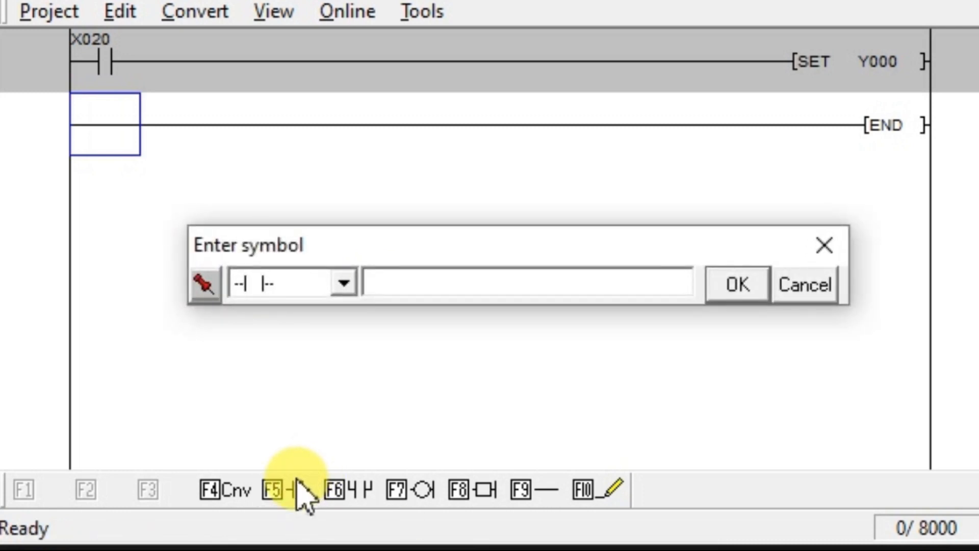
{"action": "type", "text": "X"}
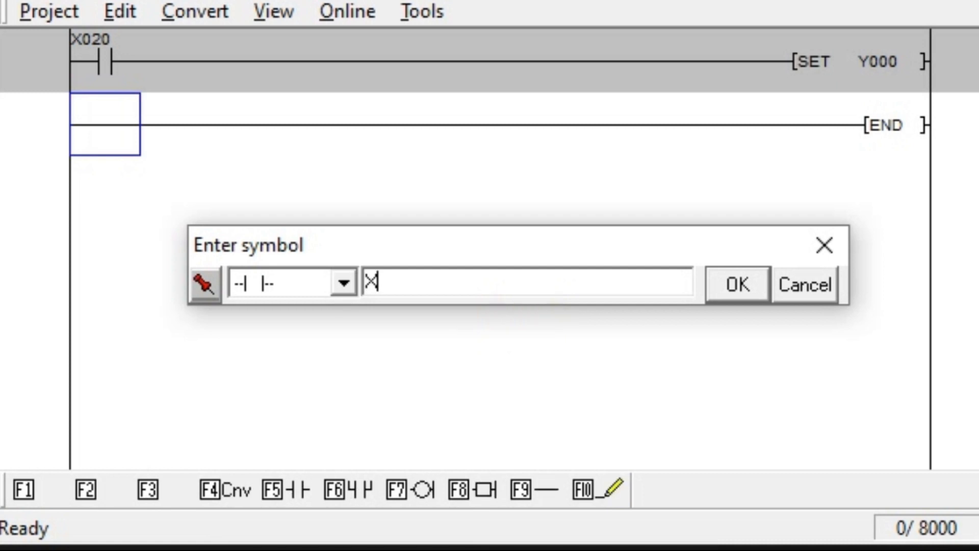
{"action": "type", "text": "21"}
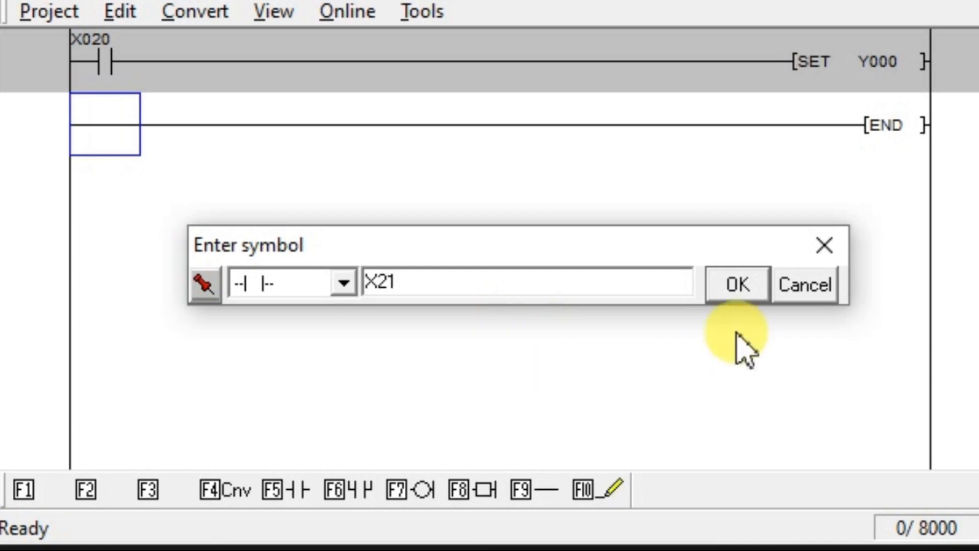
{"action": "left_click", "coordinate": [737, 284]}
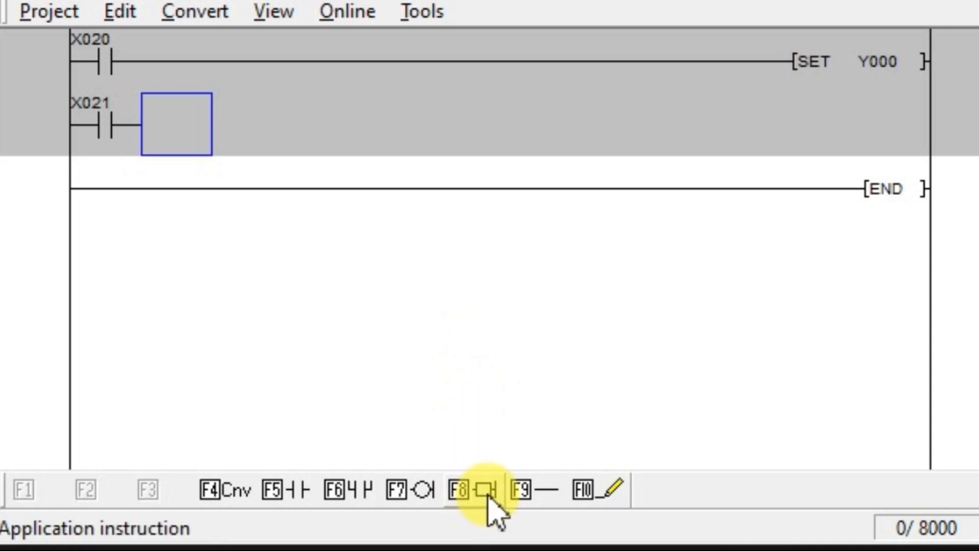
{"action": "mouse_move", "coordinate": [484, 500]}
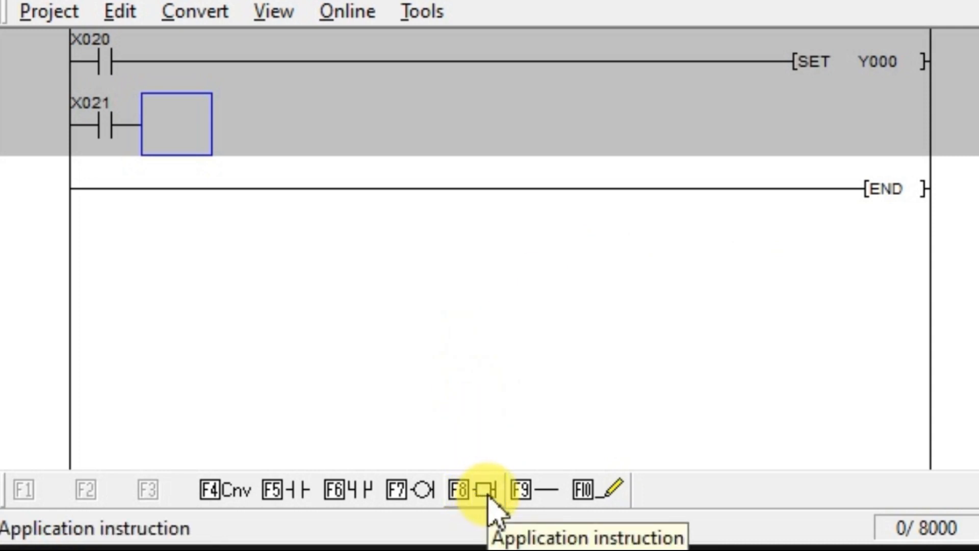
- Try entering a RESET y0 instruction after X021, which triggers a format error
{"action": "left_click", "coordinate": [475, 490]}
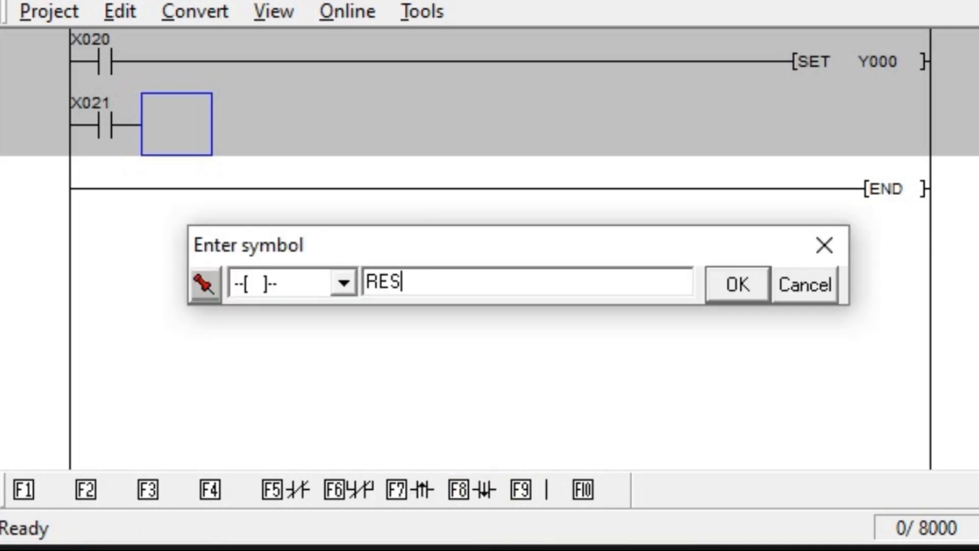
{"action": "type", "text": "ET"}
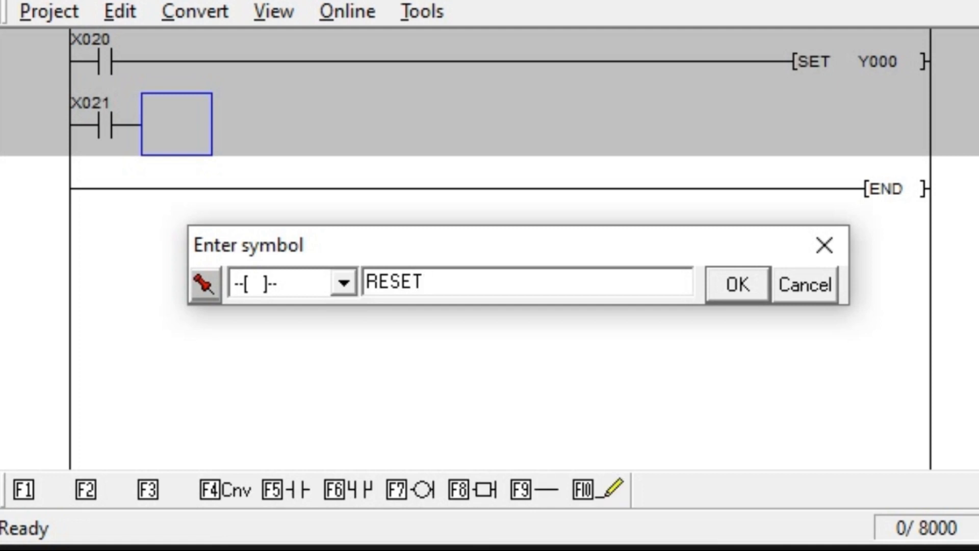
{"action": "type", "text": "y0"}
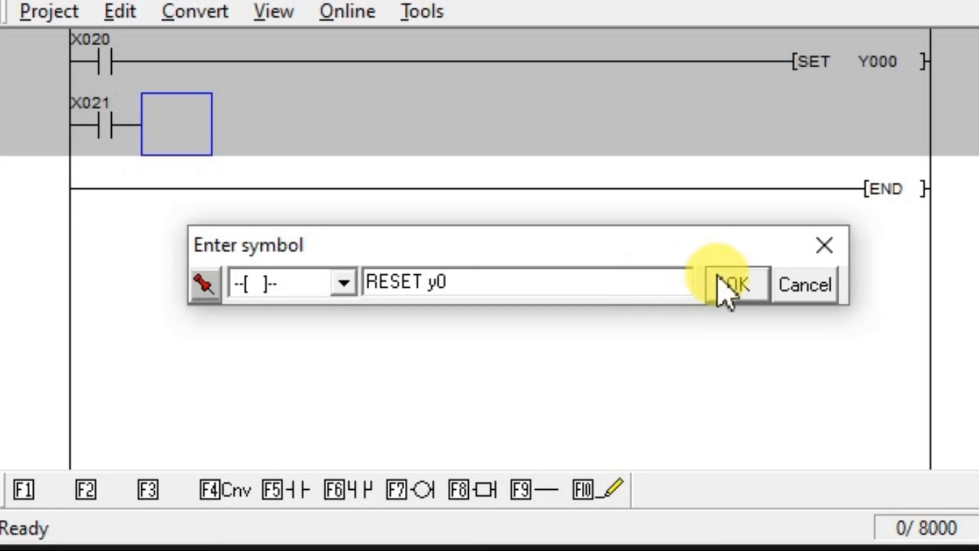
{"action": "left_click", "coordinate": [733, 285]}
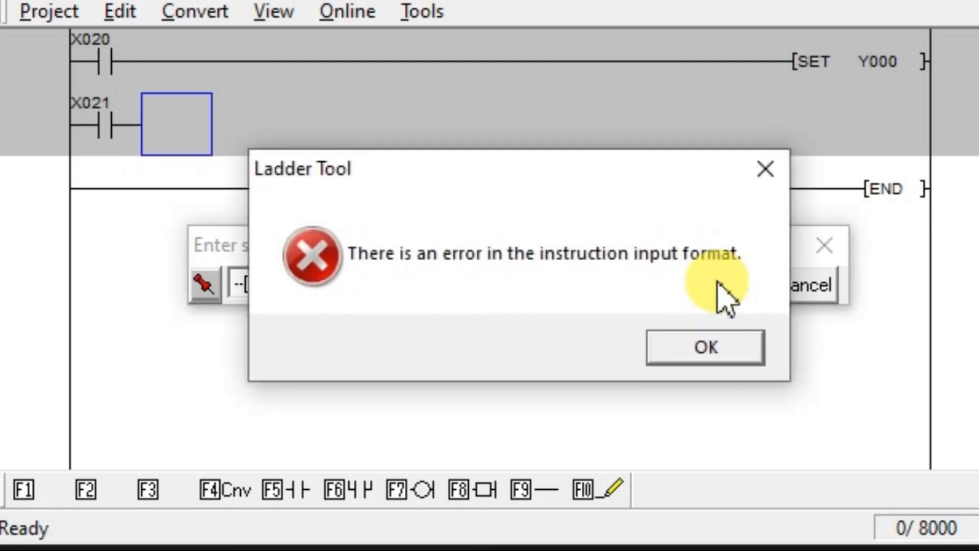
- Dismiss the format error and enter the instruction as RST y0 instead
{"action": "left_click", "coordinate": [703, 347]}
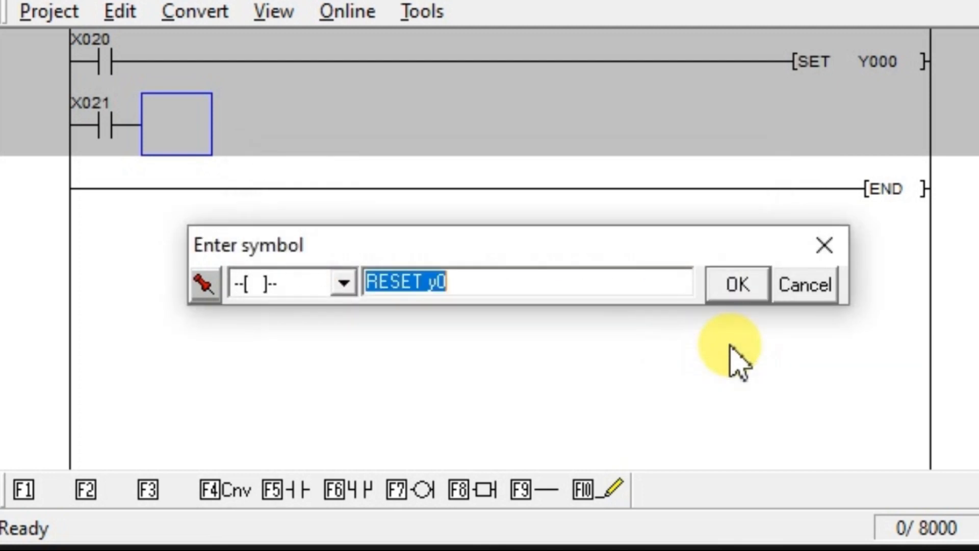
{"action": "left_click", "coordinate": [412, 281]}
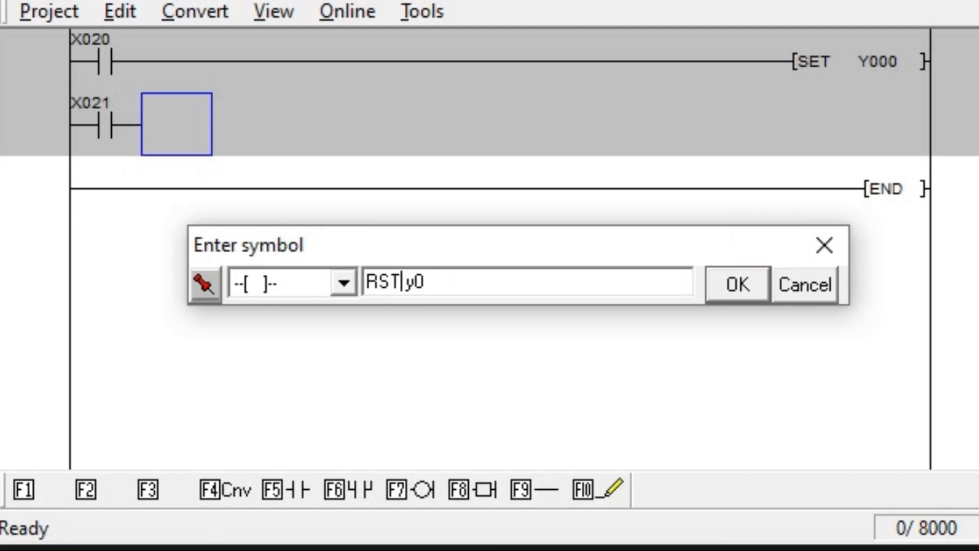
{"action": "left_click", "coordinate": [736, 284]}
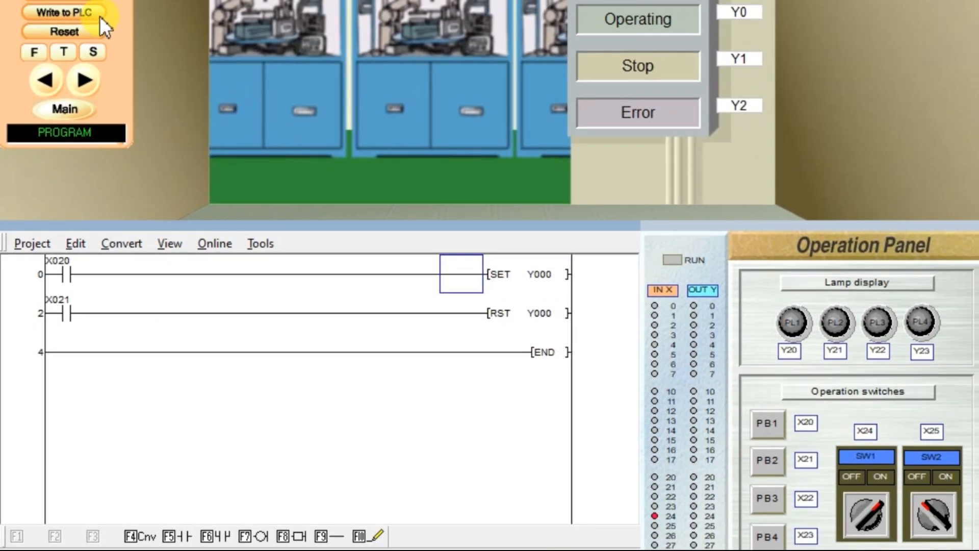
- Write the ladder to the PLC, acknowledge completion, and press PB1 to energize X020
{"action": "left_click", "coordinate": [63, 11]}
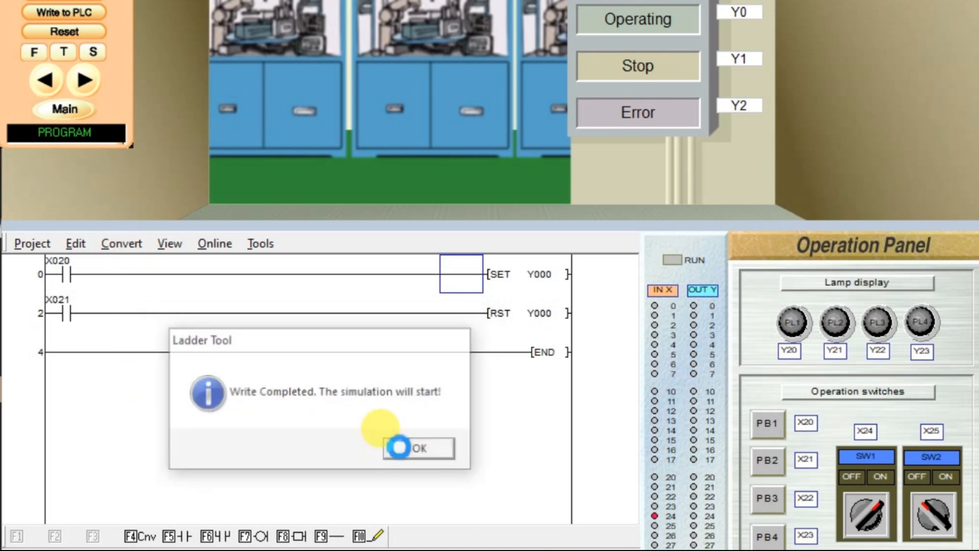
{"action": "left_click", "coordinate": [418, 448]}
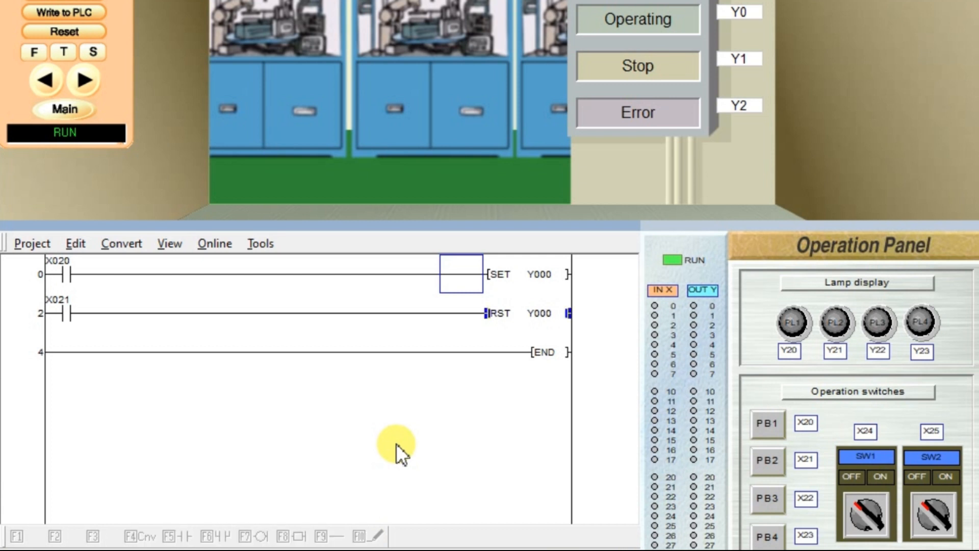
{"action": "mouse_move", "coordinate": [699, 443]}
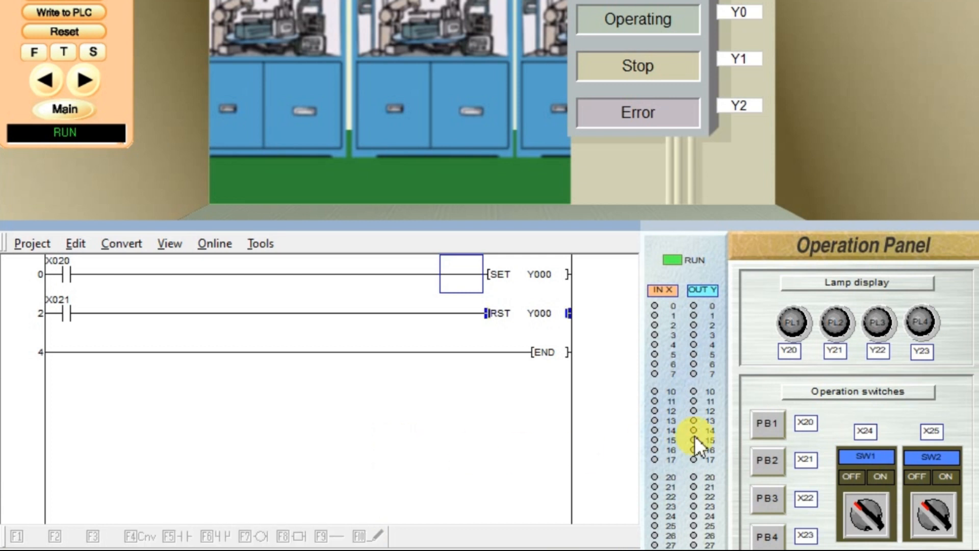
{"action": "left_click", "coordinate": [767, 424]}
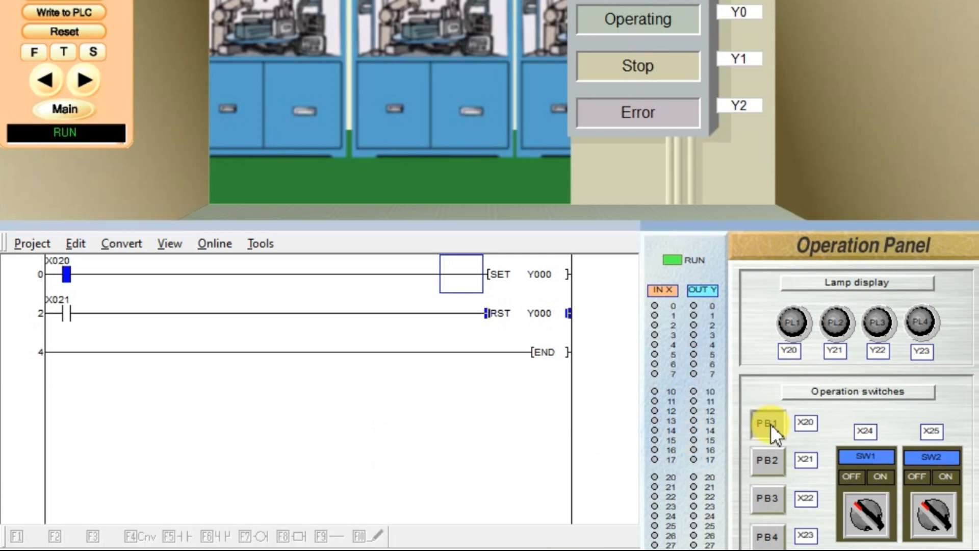
- Press X020 to latch Y000 on, then reset it so the Operating lamp goes out
{"action": "left_click", "coordinate": [767, 423]}
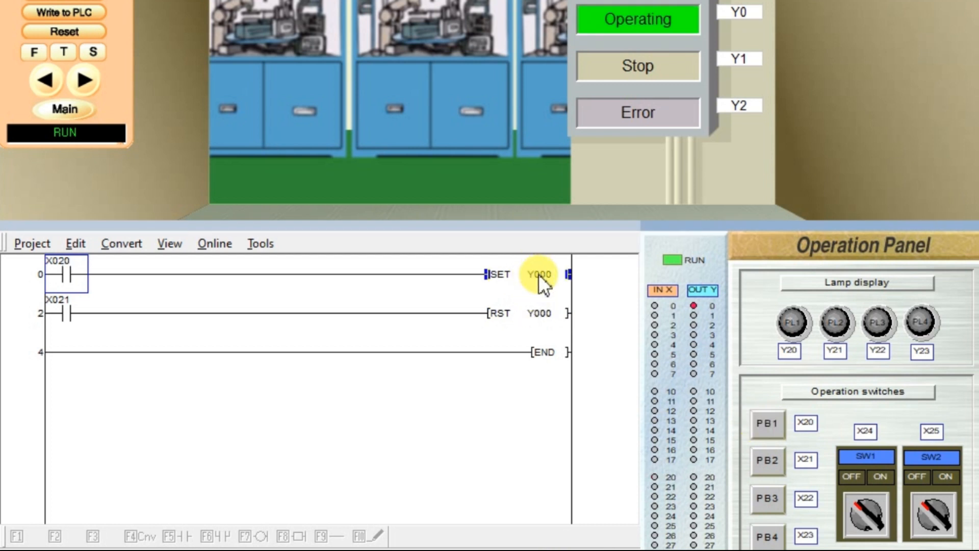
{"action": "mouse_move", "coordinate": [437, 503]}
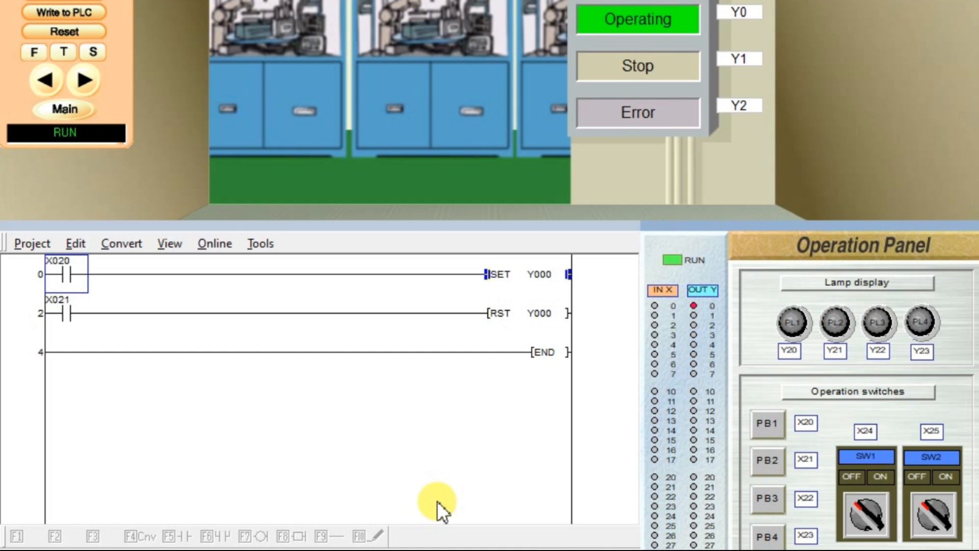
{"action": "left_click", "coordinate": [767, 461]}
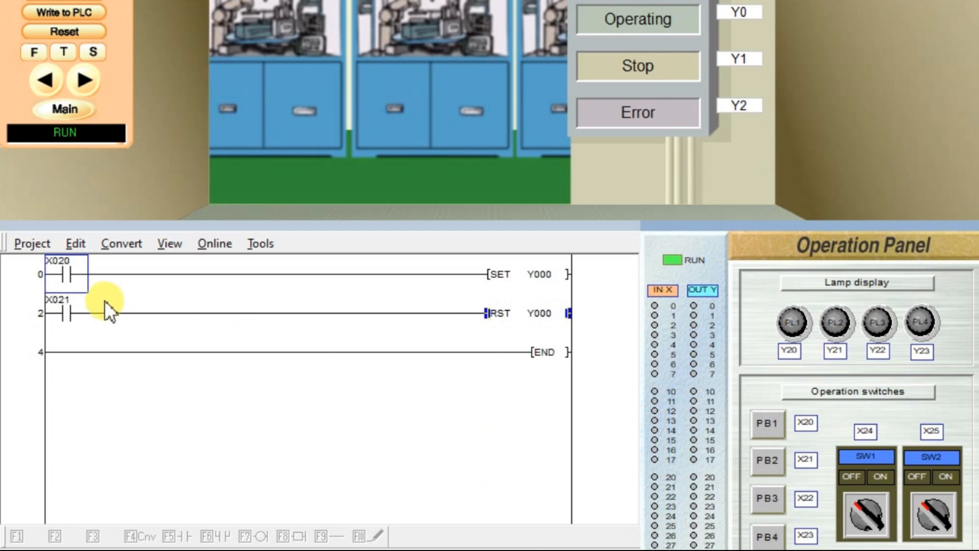
- Force X020 on through Device test, setting Y000 and relighting the Operating lamp
{"action": "left_click", "coordinate": [69, 273]}
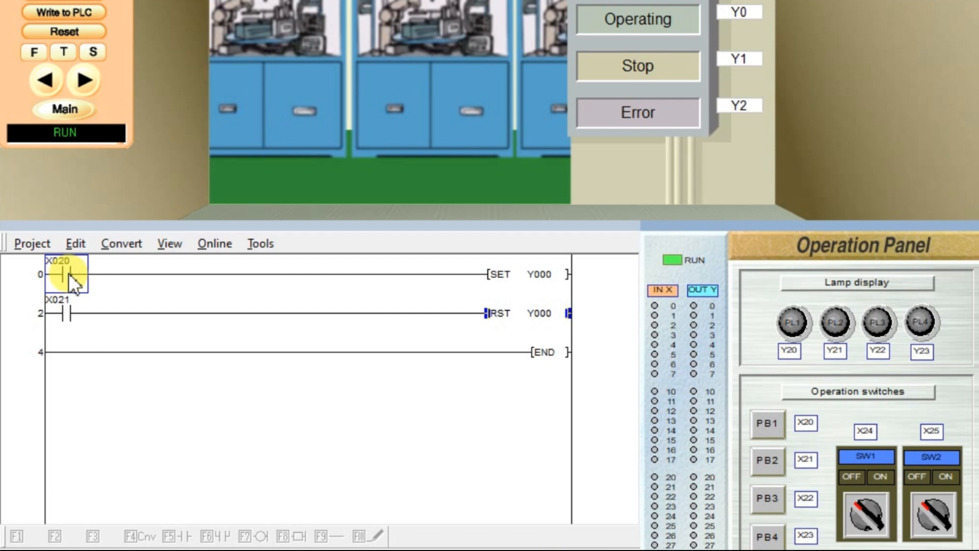
{"action": "right_click", "coordinate": [71, 275]}
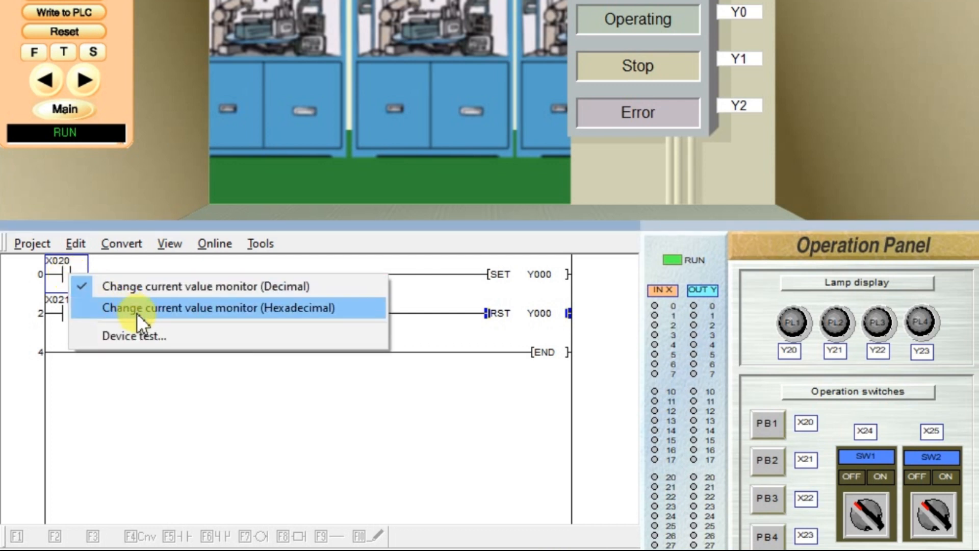
{"action": "left_click", "coordinate": [131, 336]}
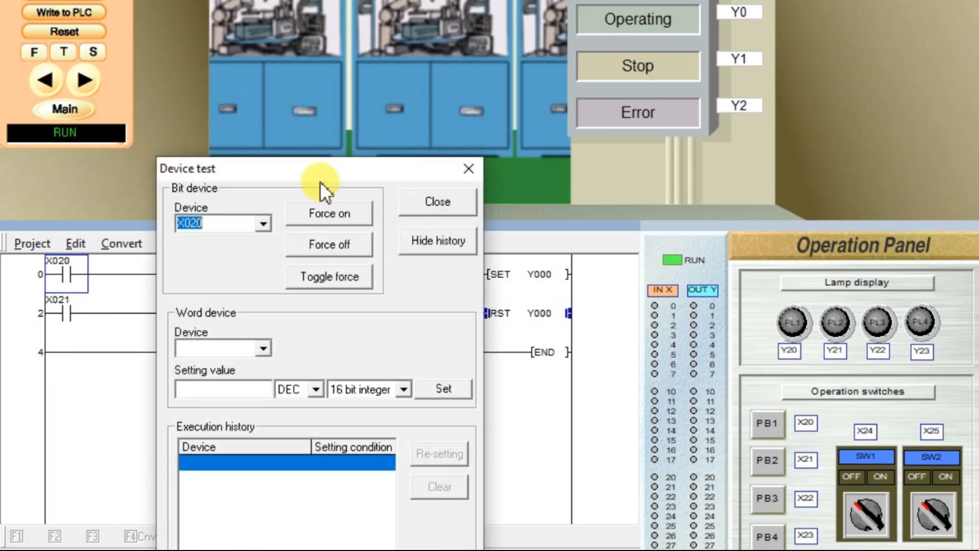
{"action": "left_click", "coordinate": [327, 213]}
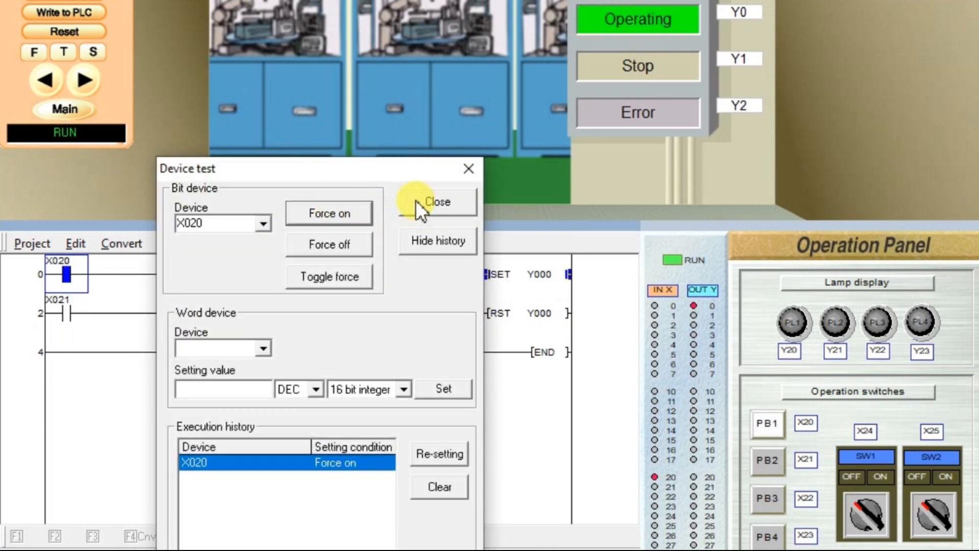
{"action": "left_click", "coordinate": [437, 201]}
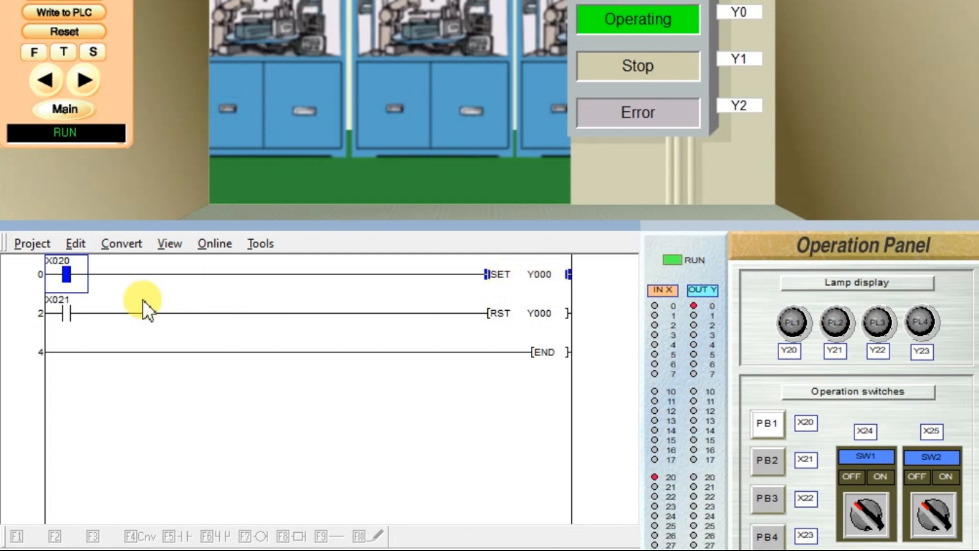
{"action": "left_click", "coordinate": [69, 312]}
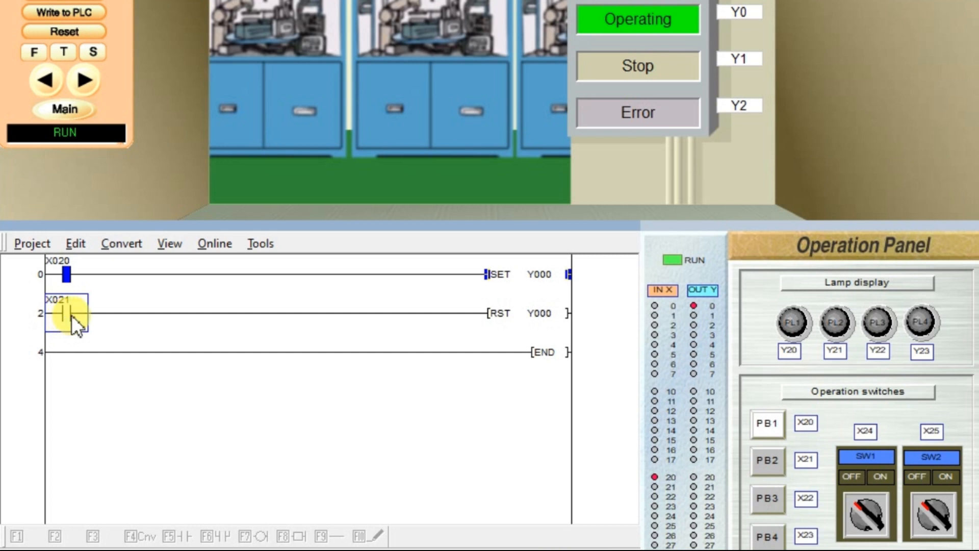
- Force X021 on through Device test, resetting Y000 and turning the lamp off
{"action": "right_click", "coordinate": [72, 312]}
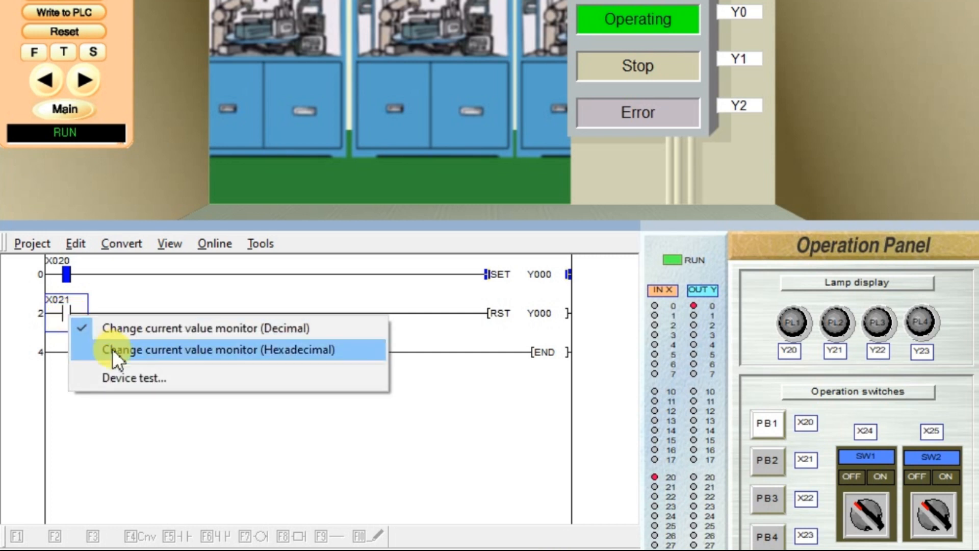
{"action": "left_click", "coordinate": [134, 378]}
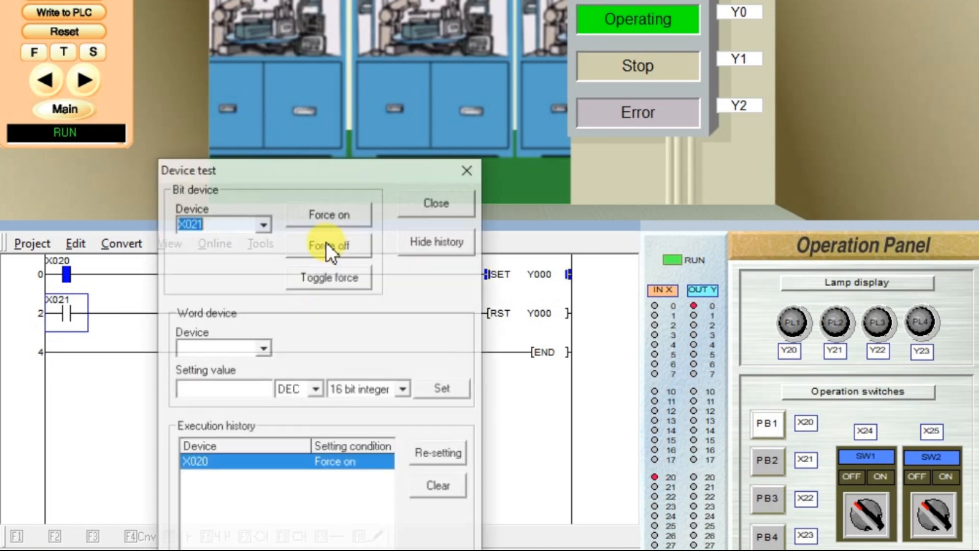
{"action": "left_click", "coordinate": [328, 213]}
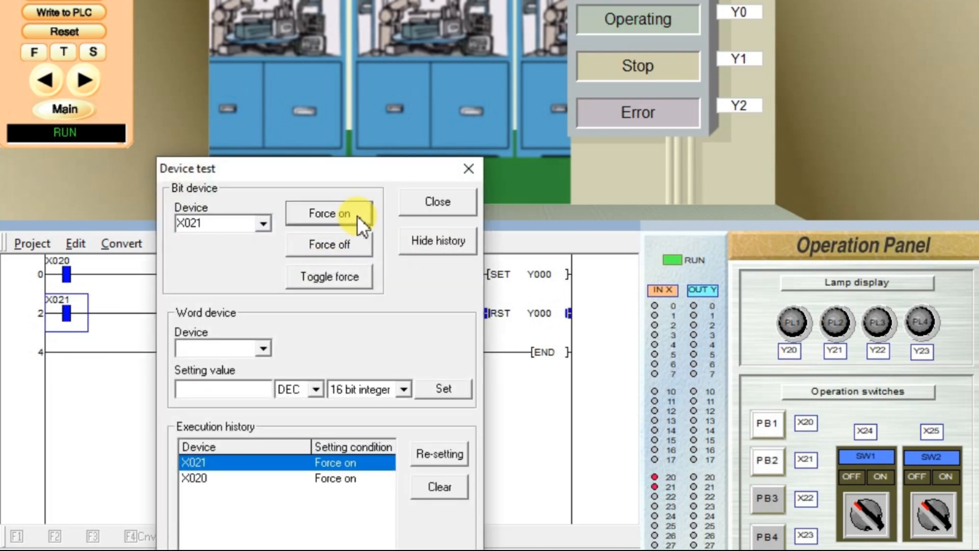
{"action": "left_click", "coordinate": [437, 201]}
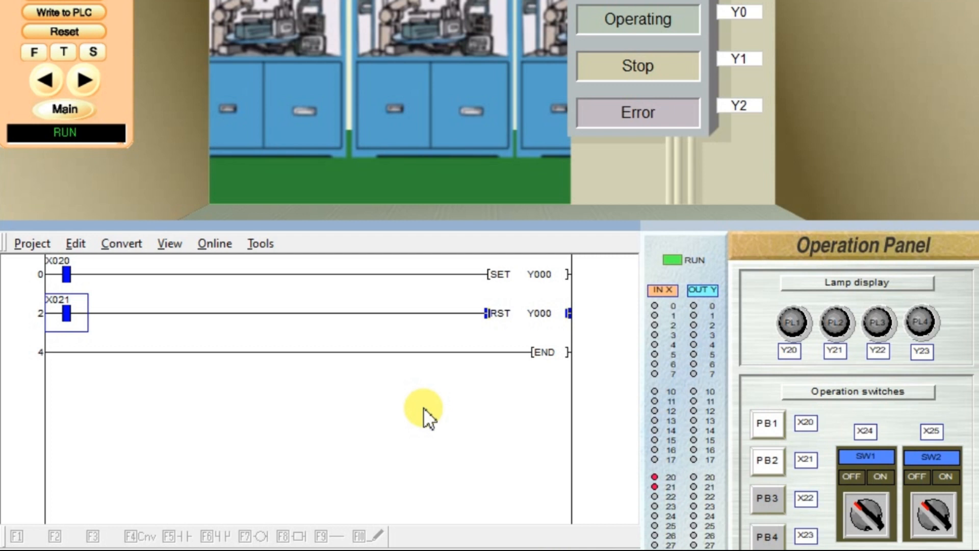
{"action": "mouse_move", "coordinate": [165, 225]}
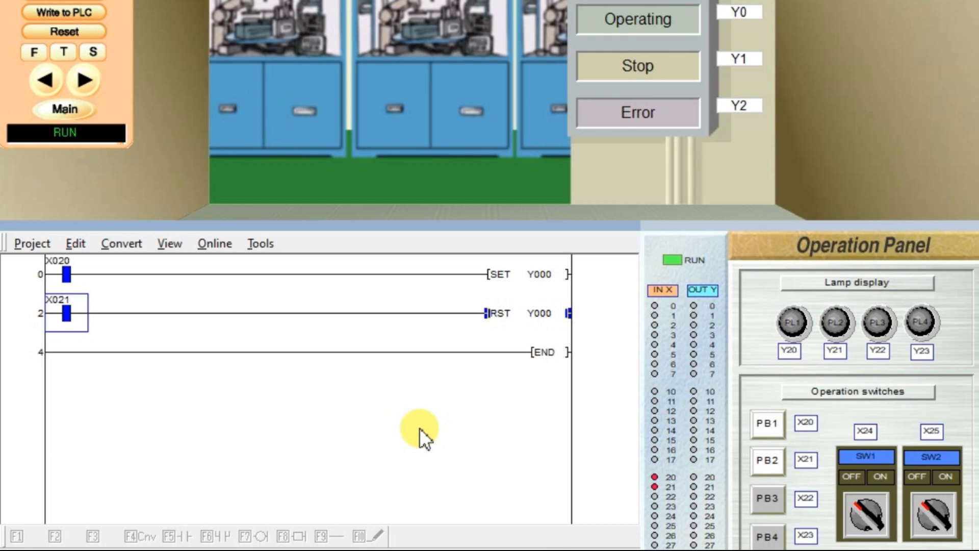
- Force X020 off and back on while X021 stays on, leaving Y000 off
{"action": "right_click", "coordinate": [63, 275]}
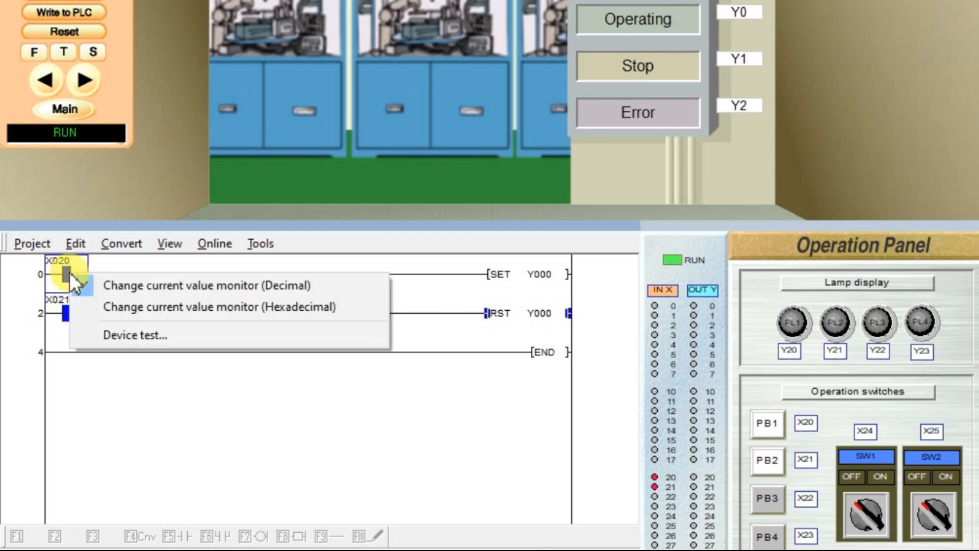
{"action": "left_click", "coordinate": [133, 335]}
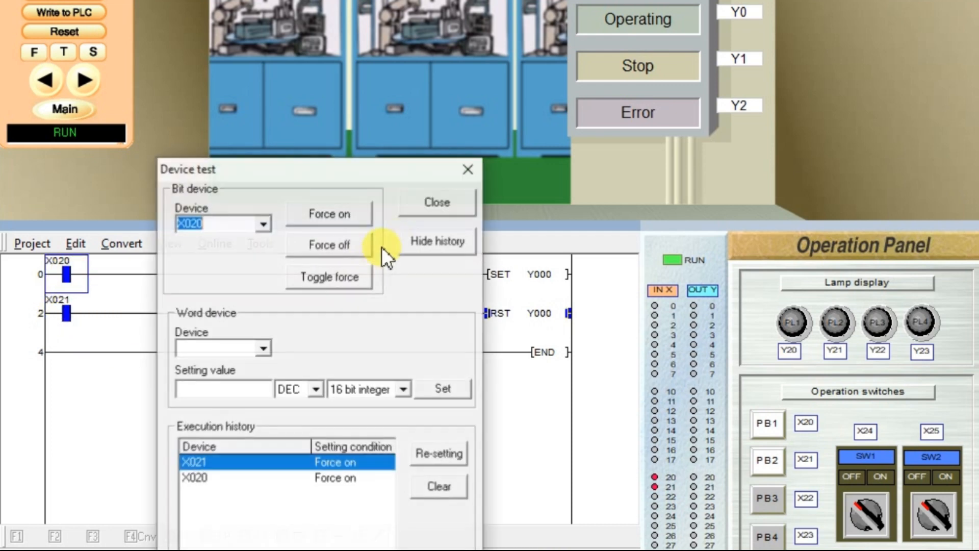
{"action": "left_click", "coordinate": [328, 244]}
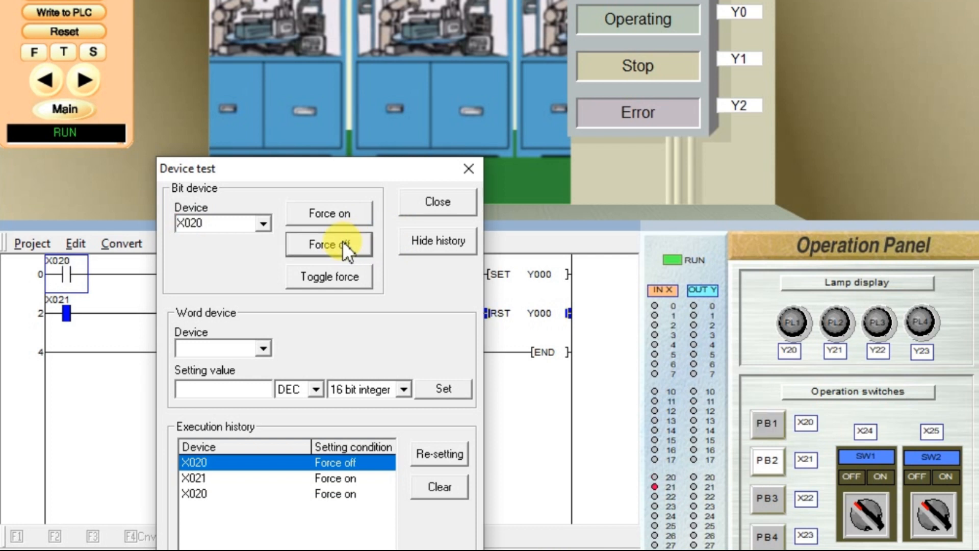
{"action": "left_click", "coordinate": [329, 213]}
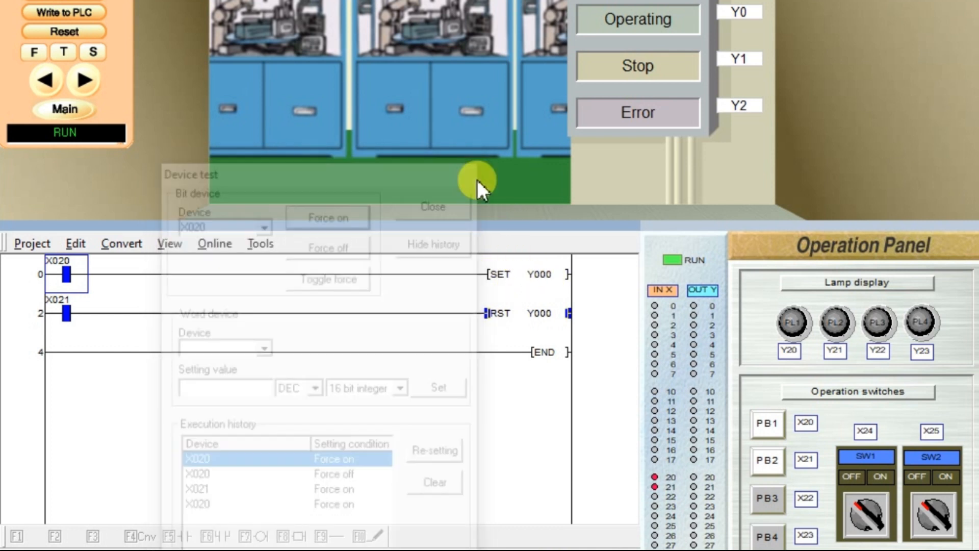
{"action": "left_click", "coordinate": [432, 207]}
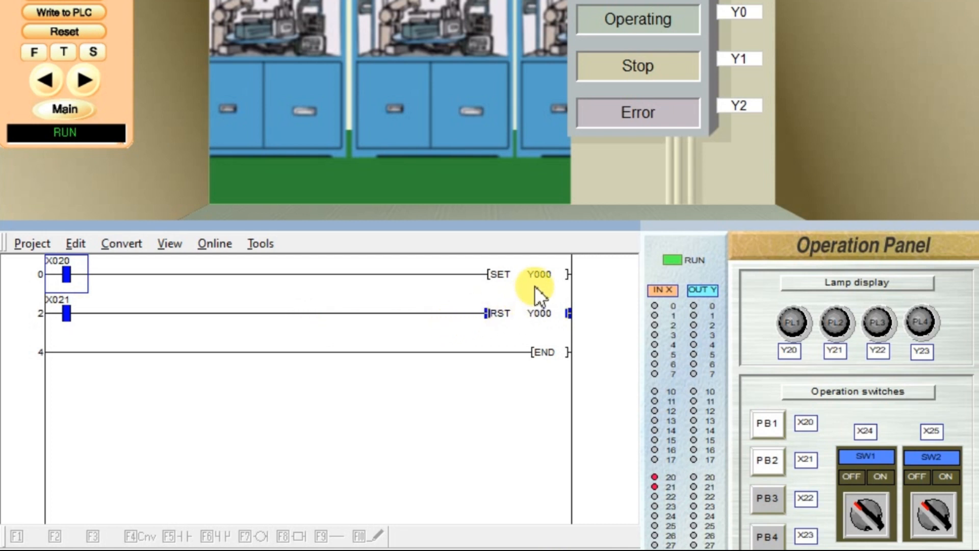
{"action": "left_click", "coordinate": [537, 313]}
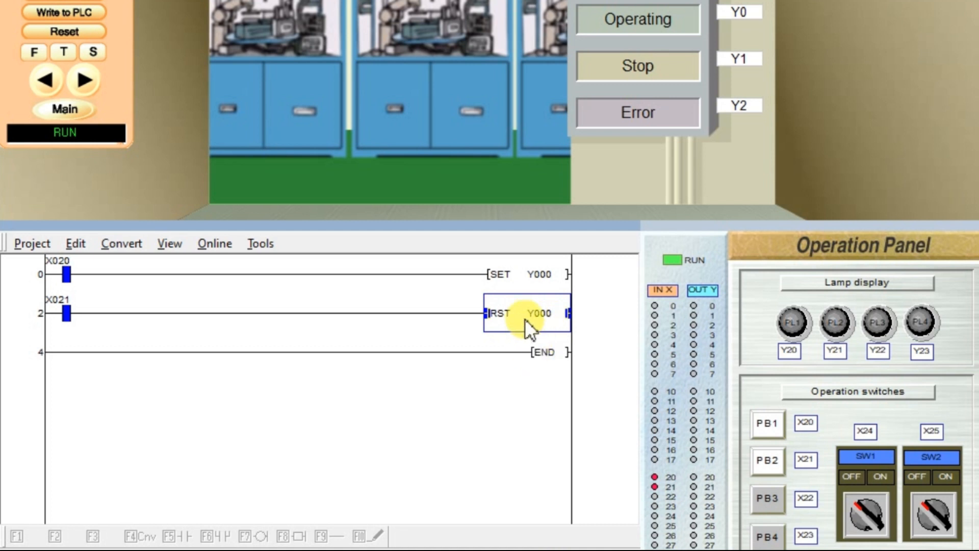
{"action": "mouse_move", "coordinate": [417, 354]}
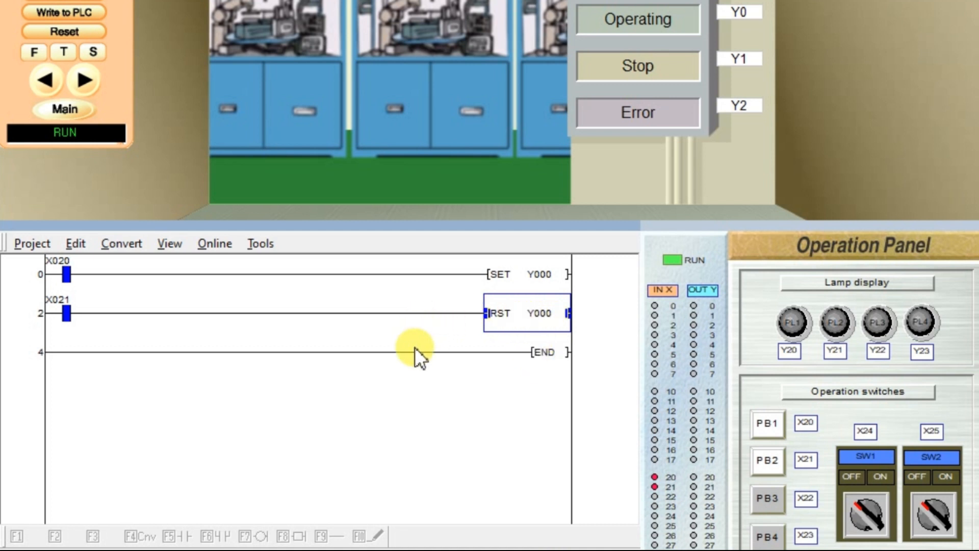
{"action": "mouse_move", "coordinate": [412, 406]}
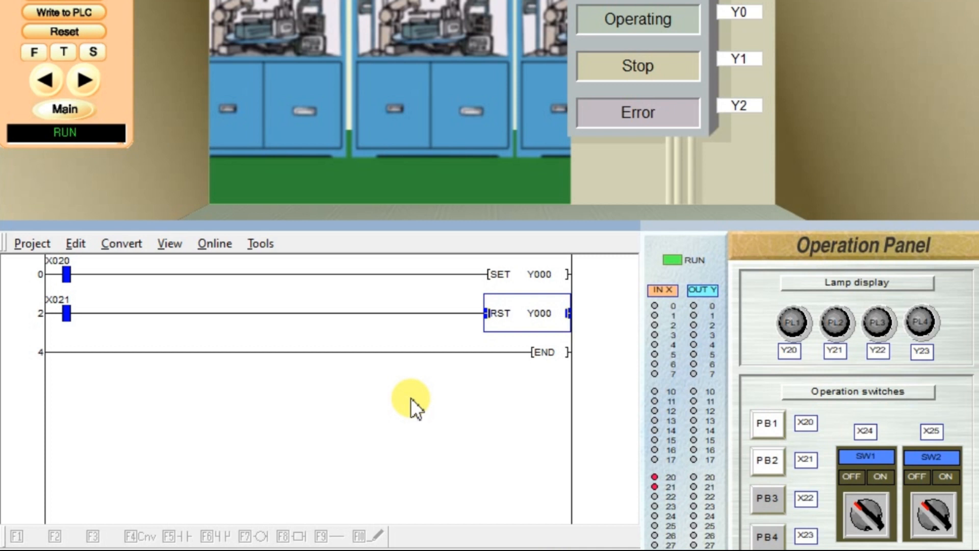
{"action": "mouse_move", "coordinate": [404, 312]}
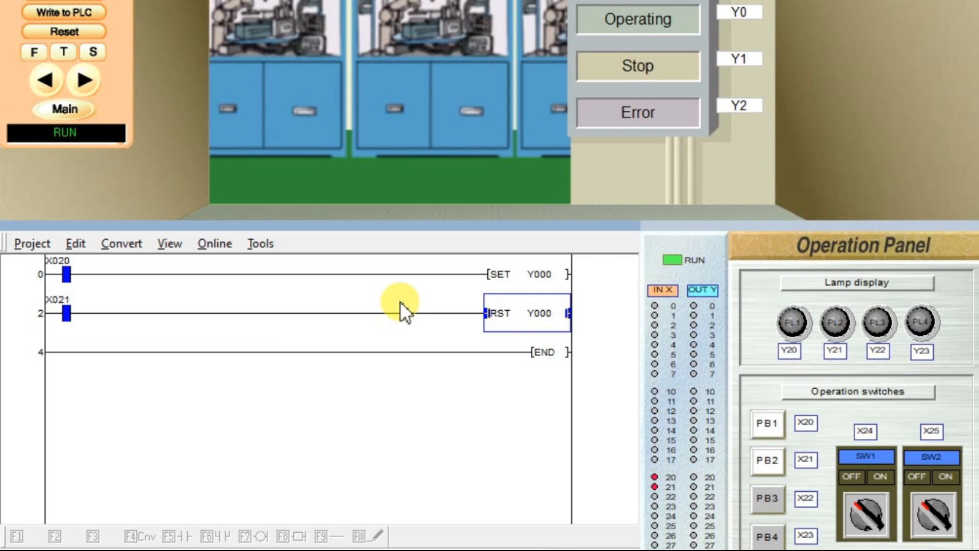
{"action": "mouse_move", "coordinate": [515, 359]}
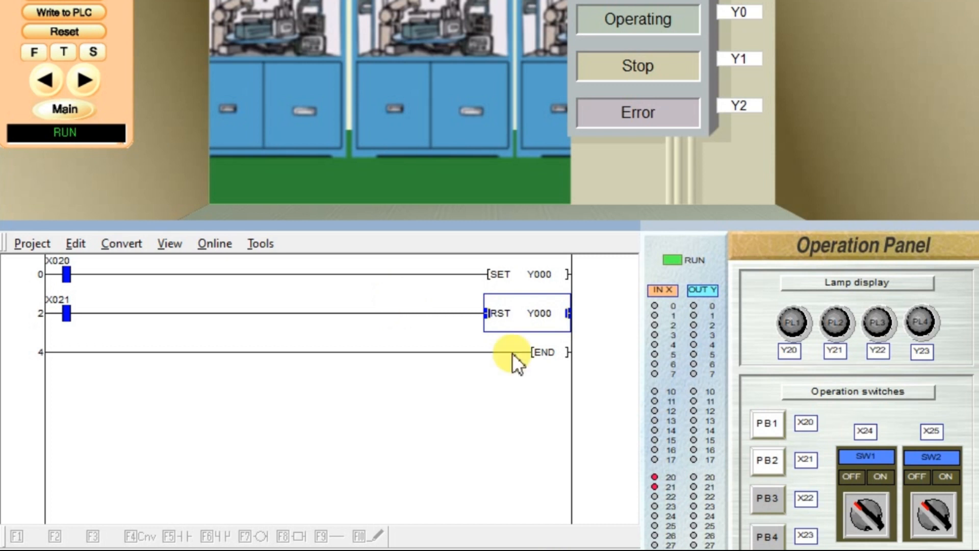